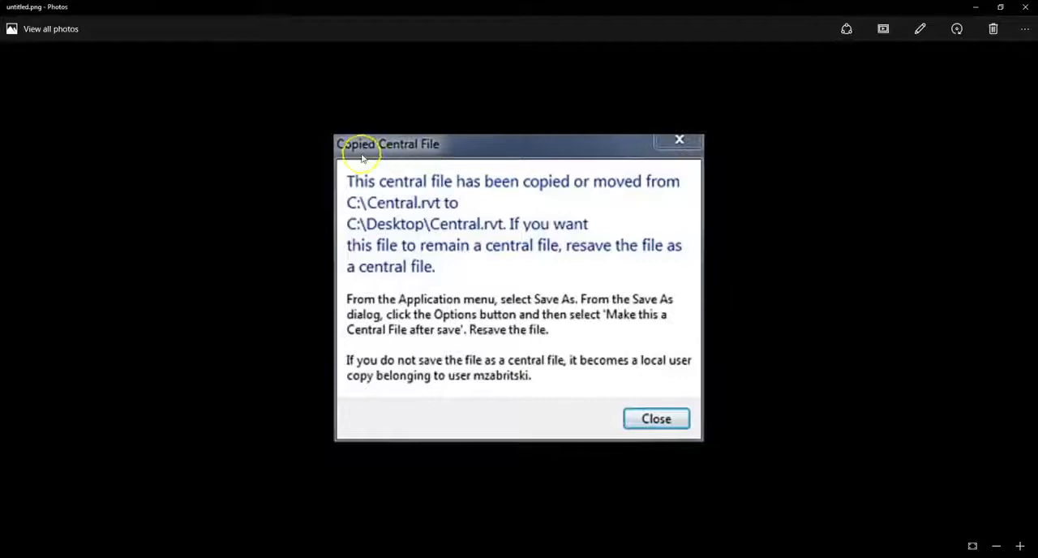
pyautogui.moveTo(633, 221)
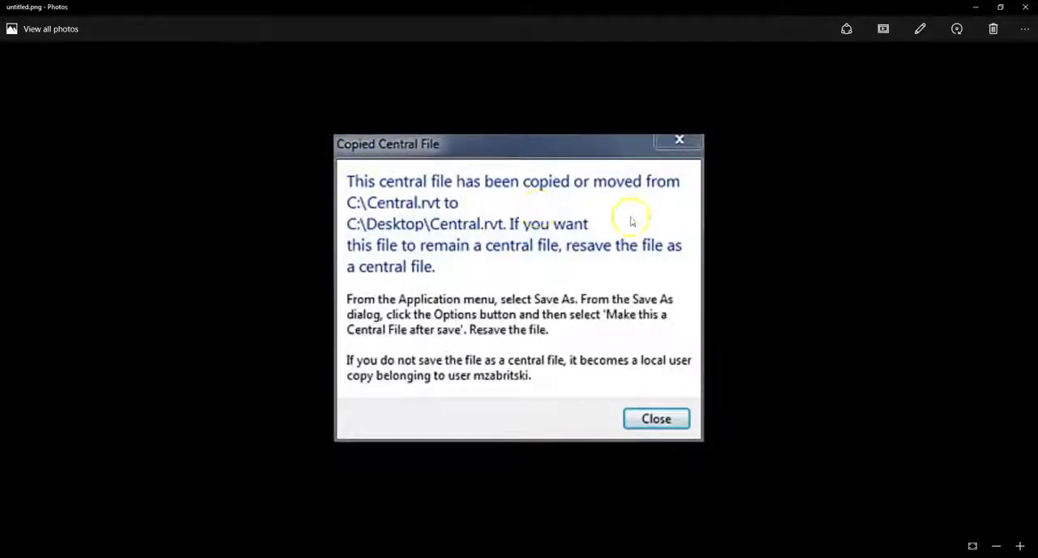
pyautogui.moveTo(517, 252)
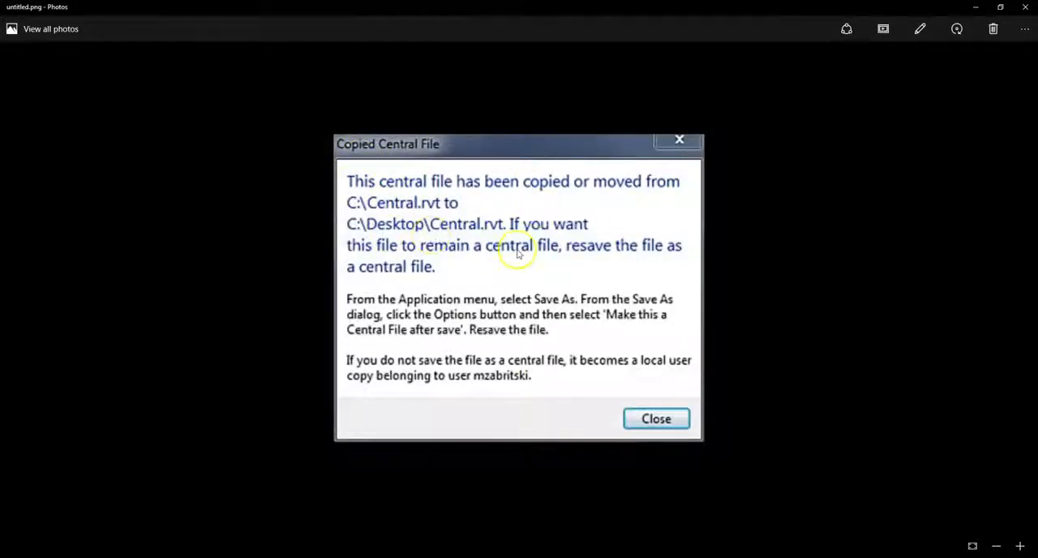
pyautogui.moveTo(506, 341)
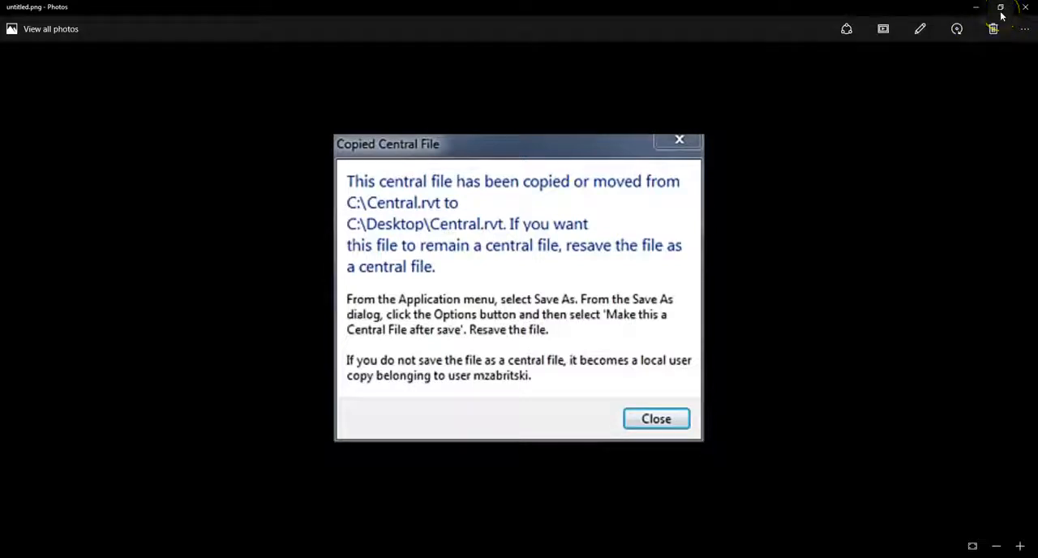
pyautogui.moveTo(1001, 10)
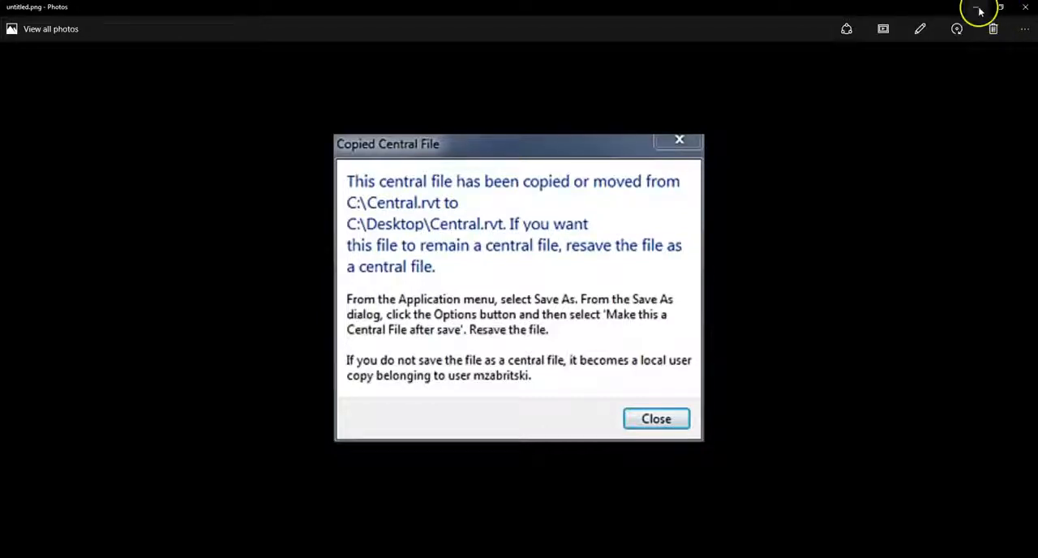
pyautogui.moveTo(977, 10)
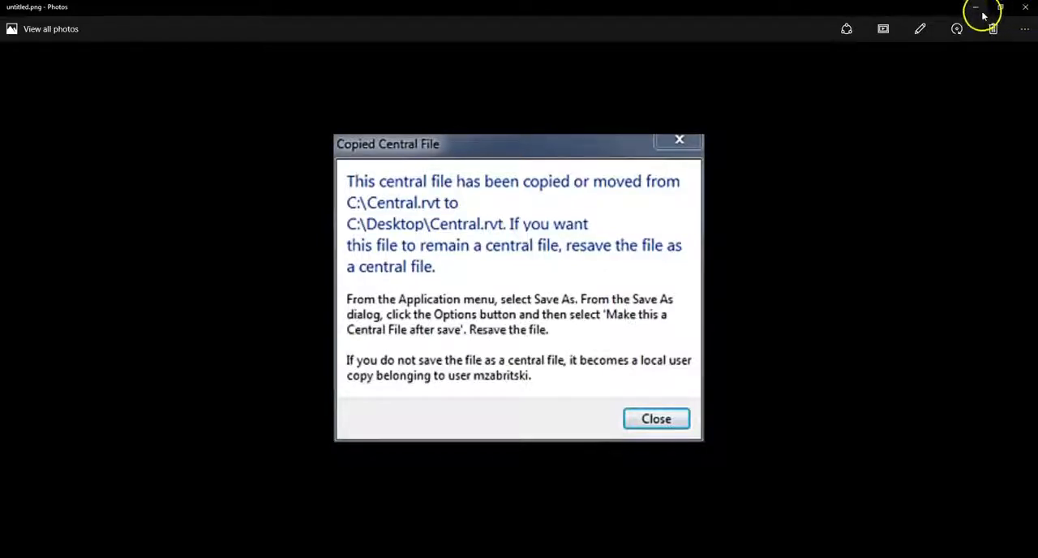
# Minimize the Photos window showing the Copied Central File warning to return to Revit
pyautogui.click(655, 418)
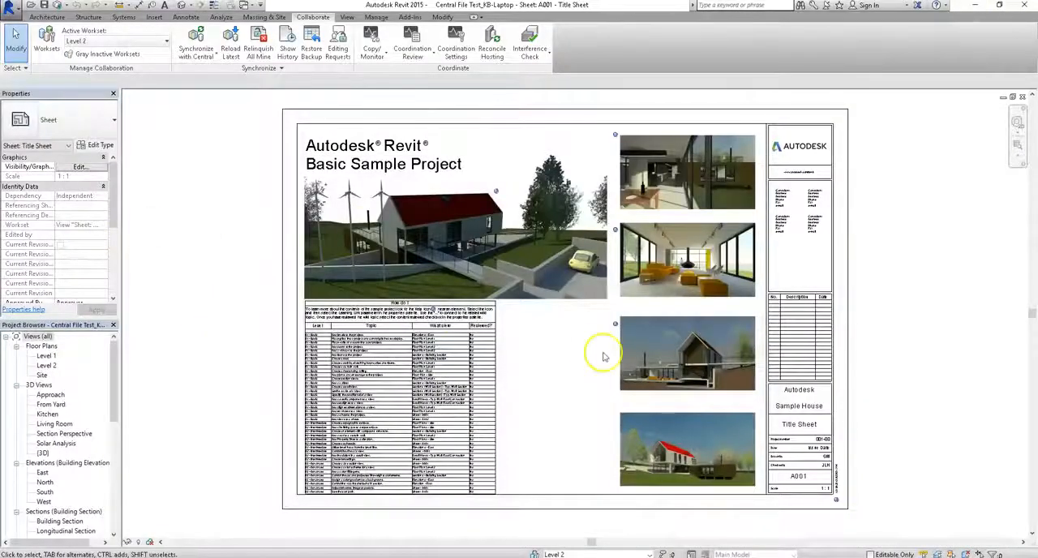
pyautogui.moveTo(602, 360)
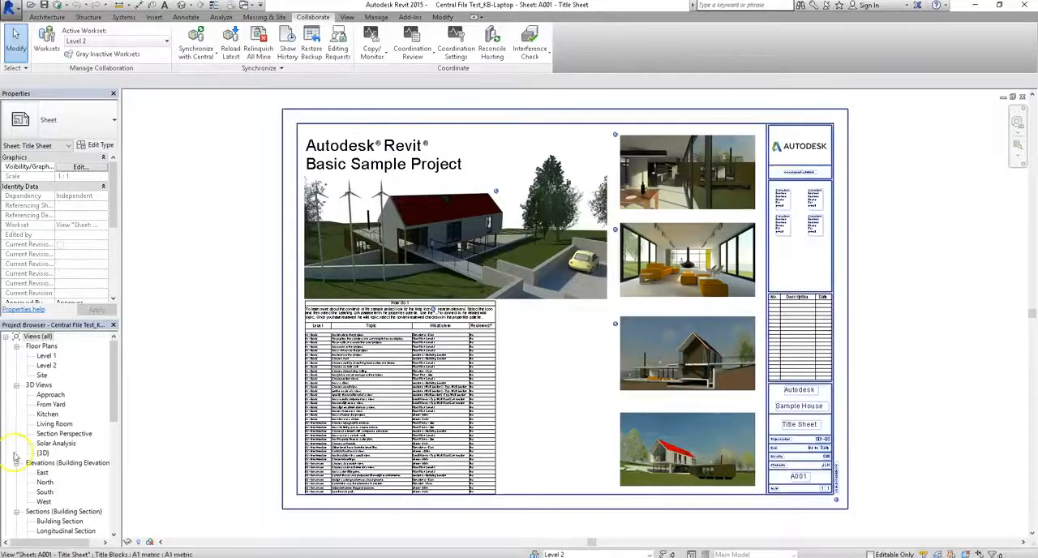
# Switch to the Level 1 floor plan, inspect the elevation marker, then bring the warning screenshot back up
pyautogui.doubleClick(45, 355)
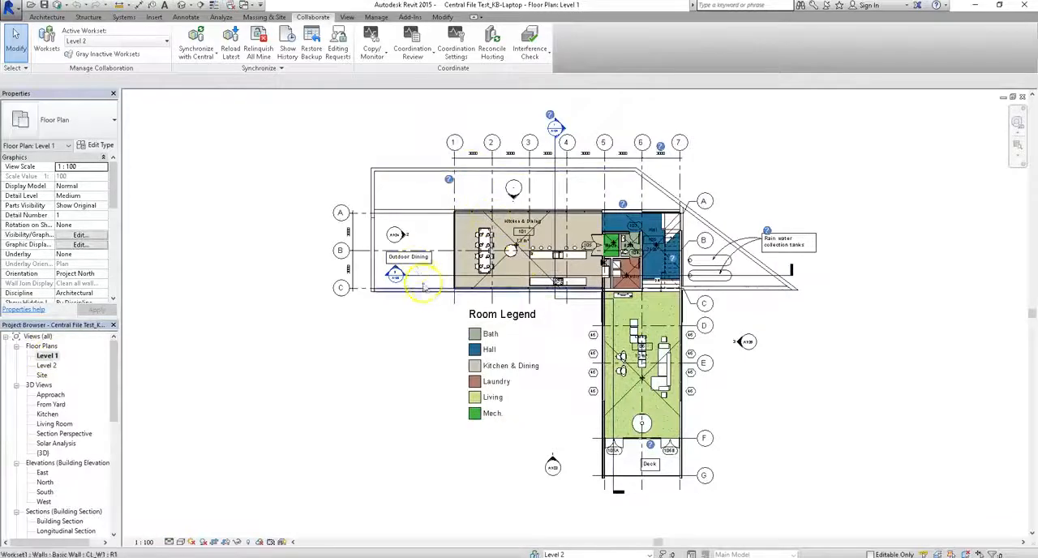
pyautogui.click(392, 234)
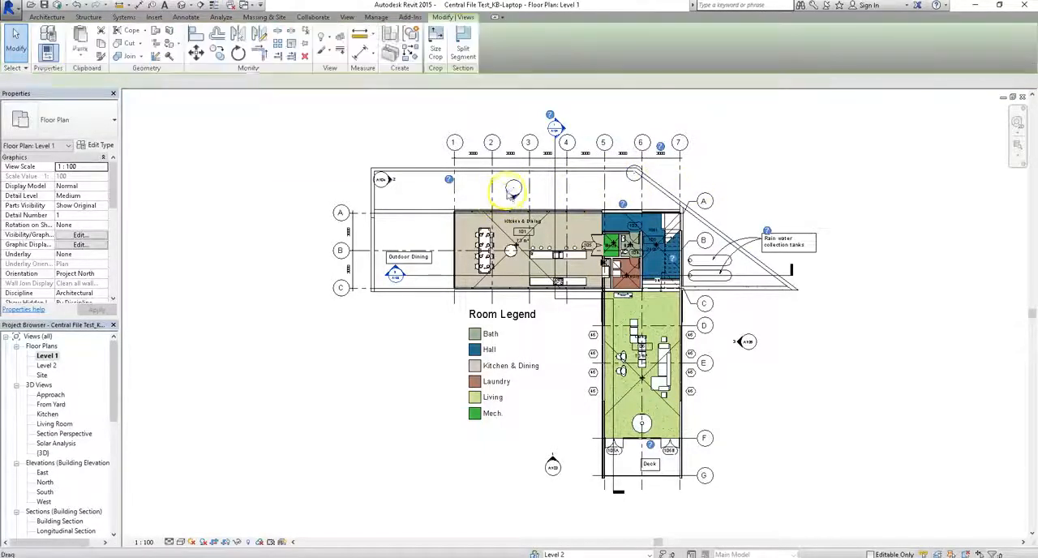
pyautogui.click(506, 191)
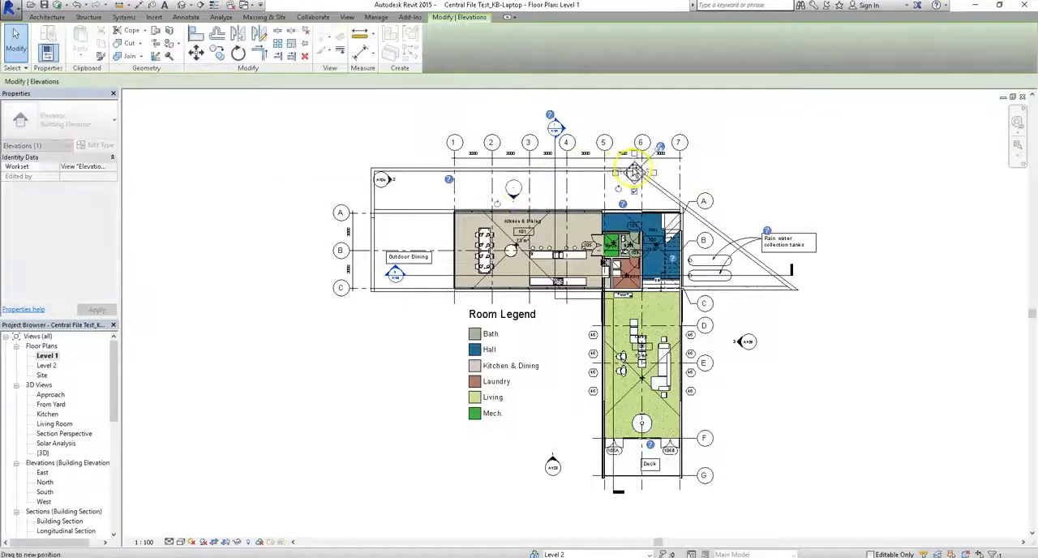
pyautogui.click(311, 17)
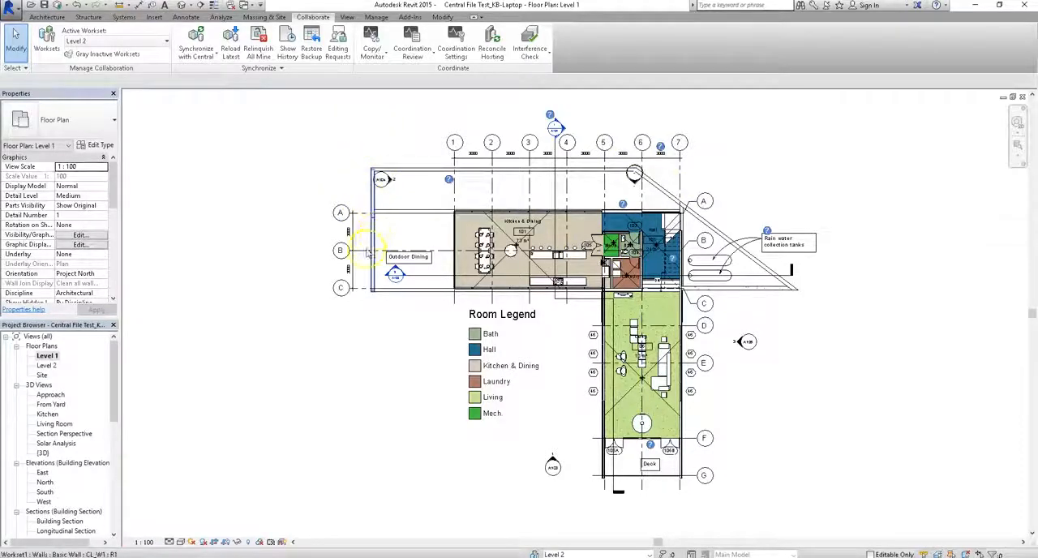
pyautogui.moveTo(341, 250)
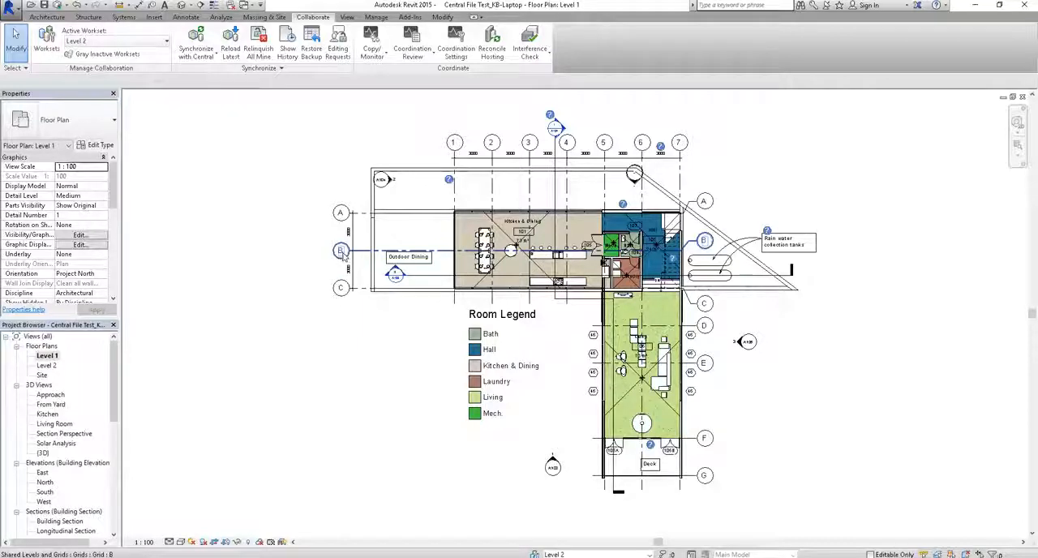
pyautogui.moveTo(342, 251)
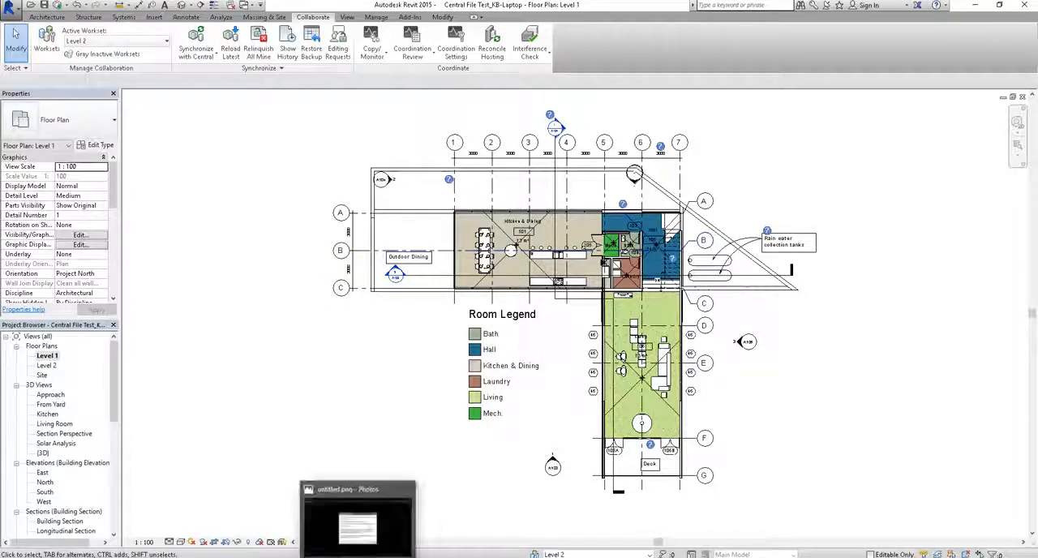
pyautogui.click(357, 519)
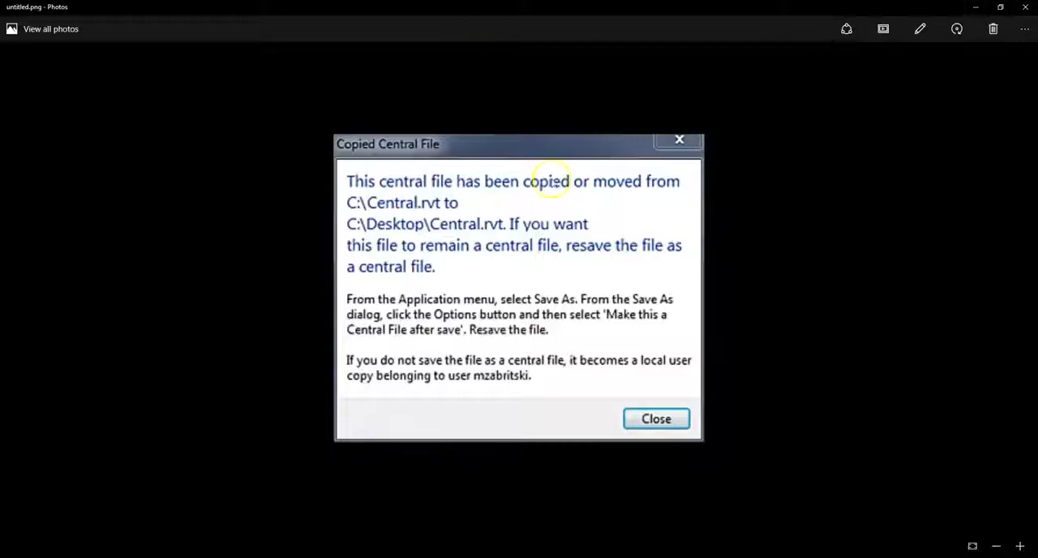
pyautogui.moveTo(382, 371)
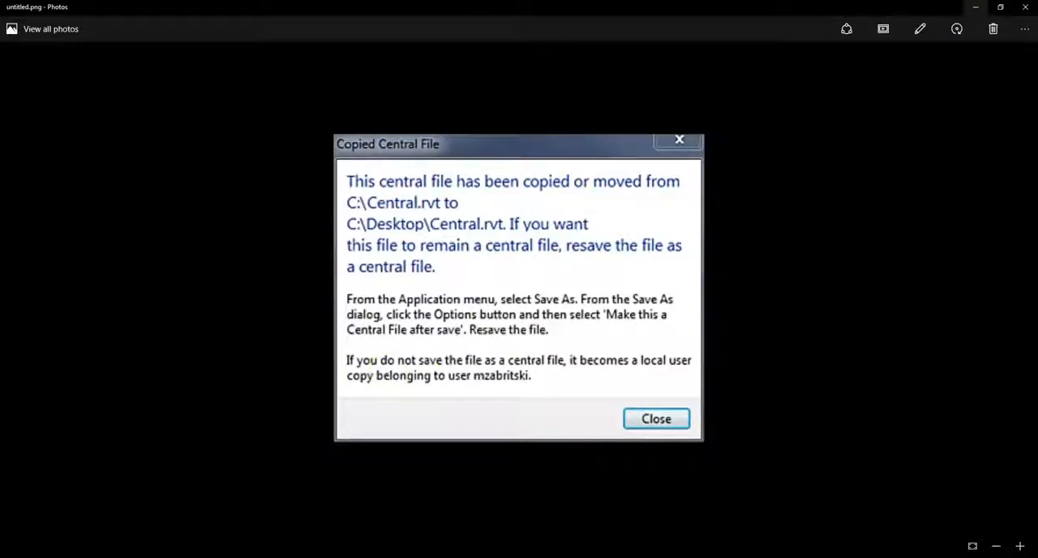
pyautogui.moveTo(977, 6)
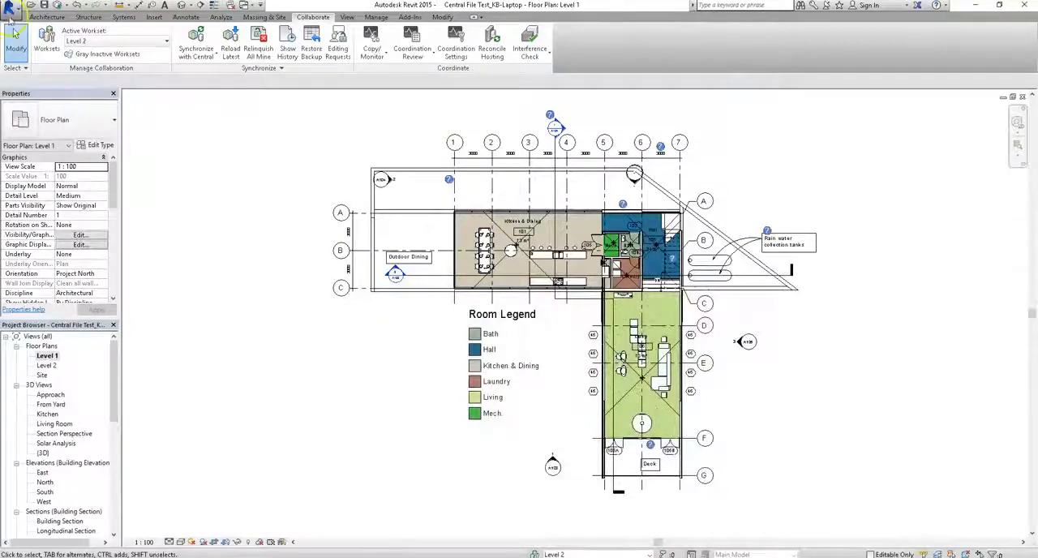
# Start Save As > Project and bring up its save Options
pyautogui.click(18, 18)
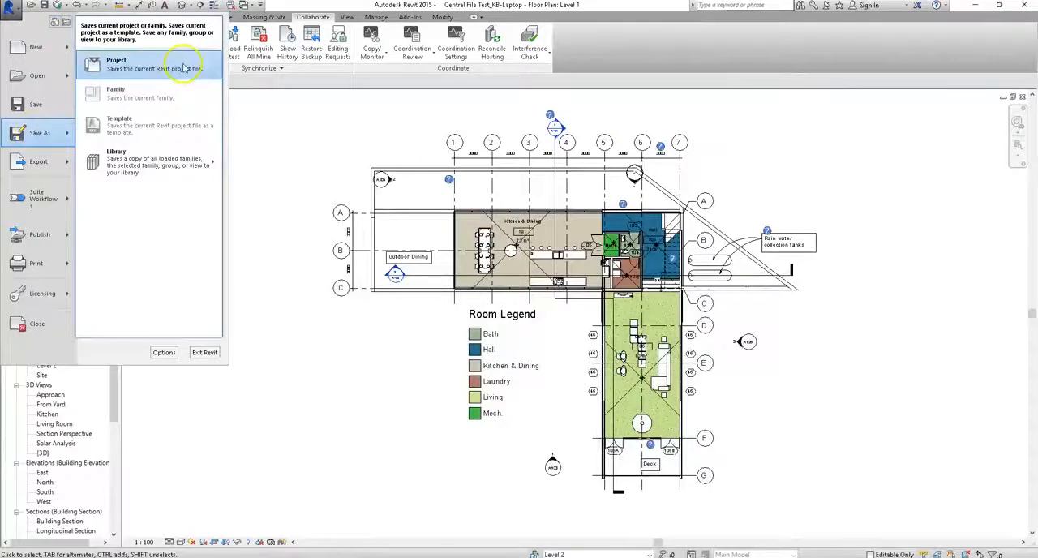
pyautogui.click(146, 63)
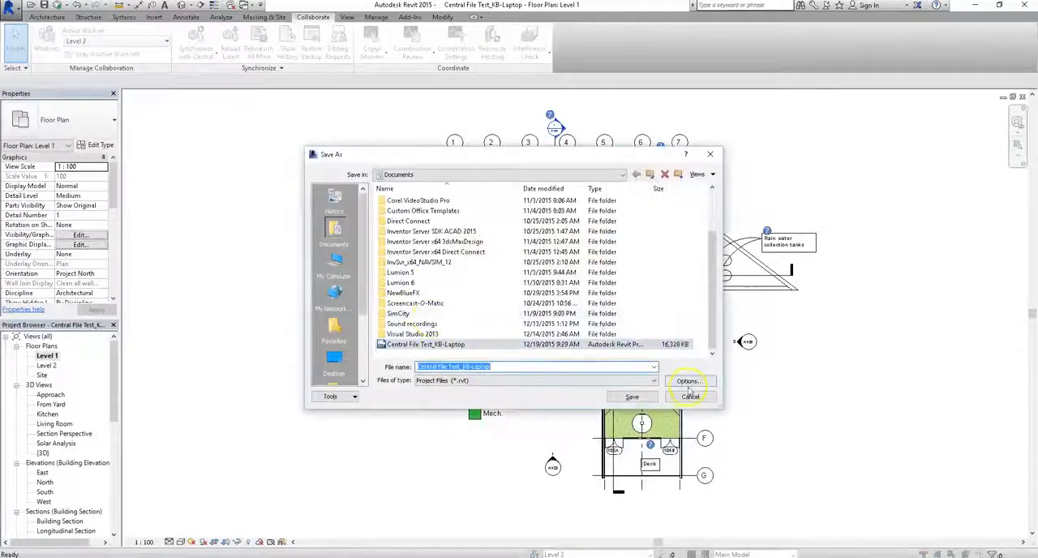
pyautogui.click(688, 381)
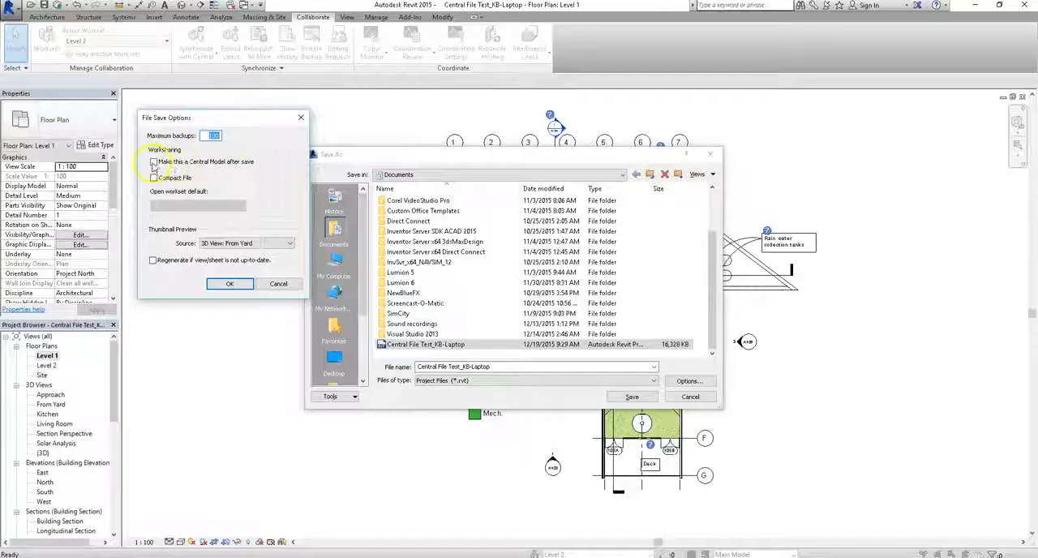
# Enable Make this a Central Model and Compact File, with default worksets Last Viewed, and confirm
pyautogui.click(154, 162)
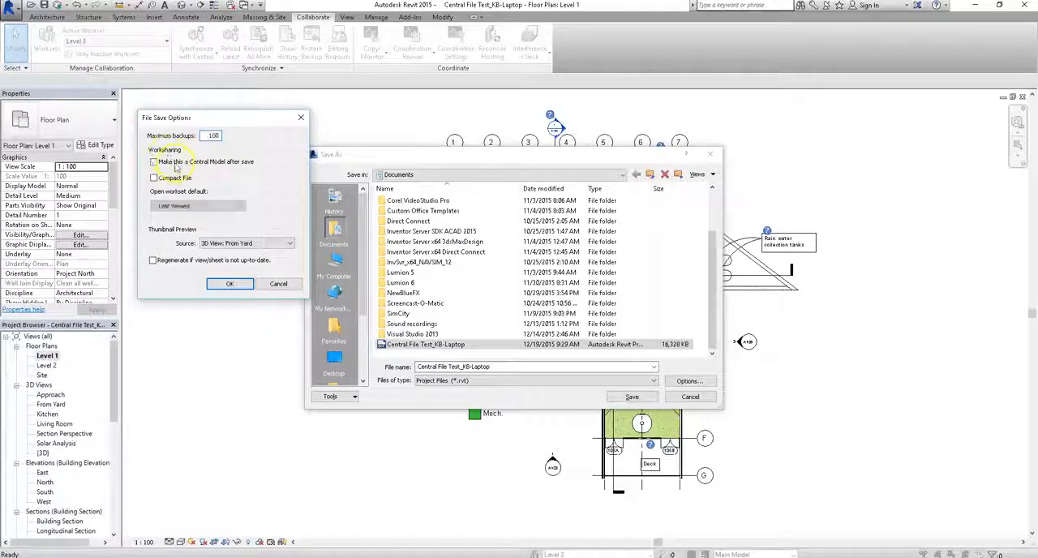
pyautogui.click(152, 162)
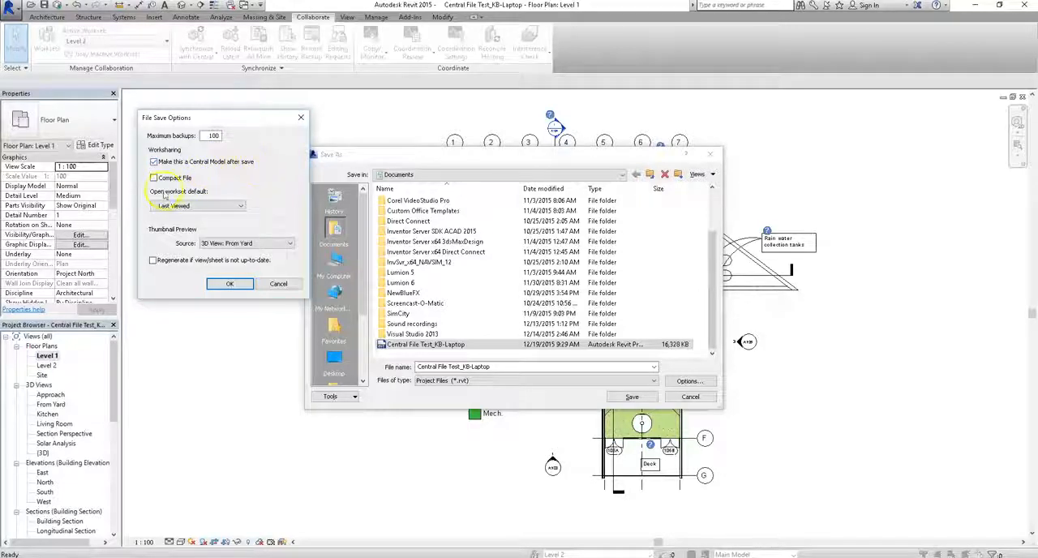
pyautogui.click(155, 178)
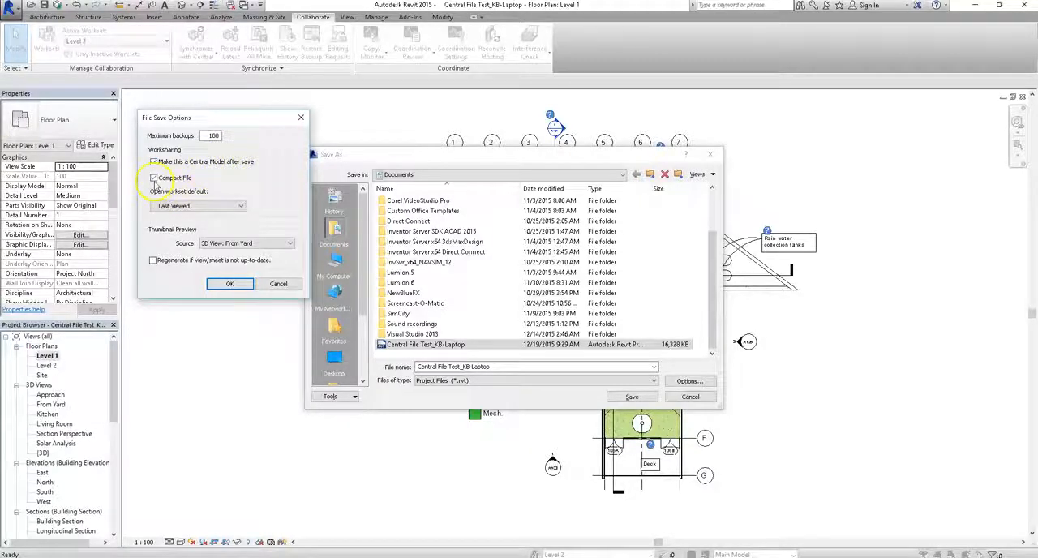
pyautogui.click(152, 179)
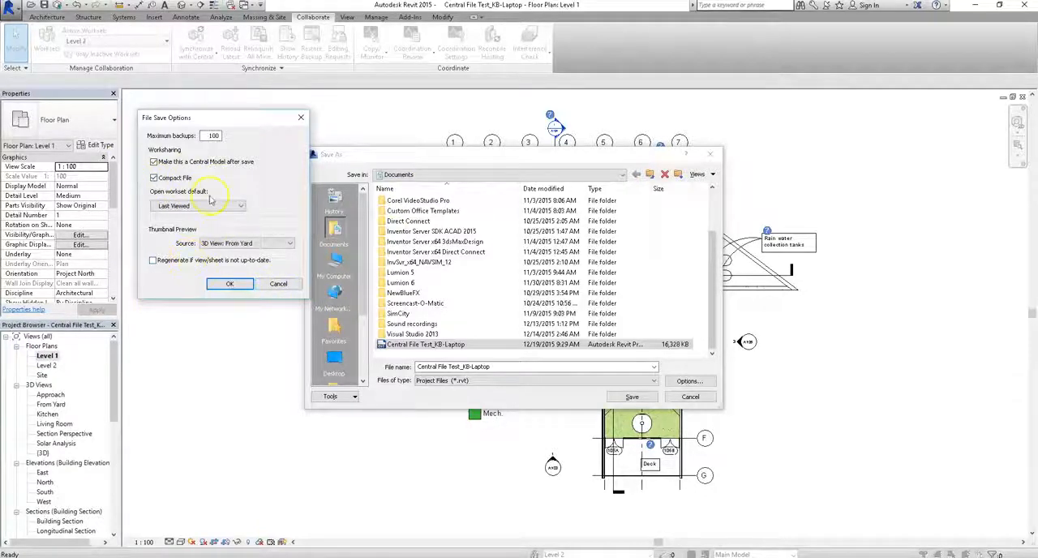
pyautogui.click(231, 284)
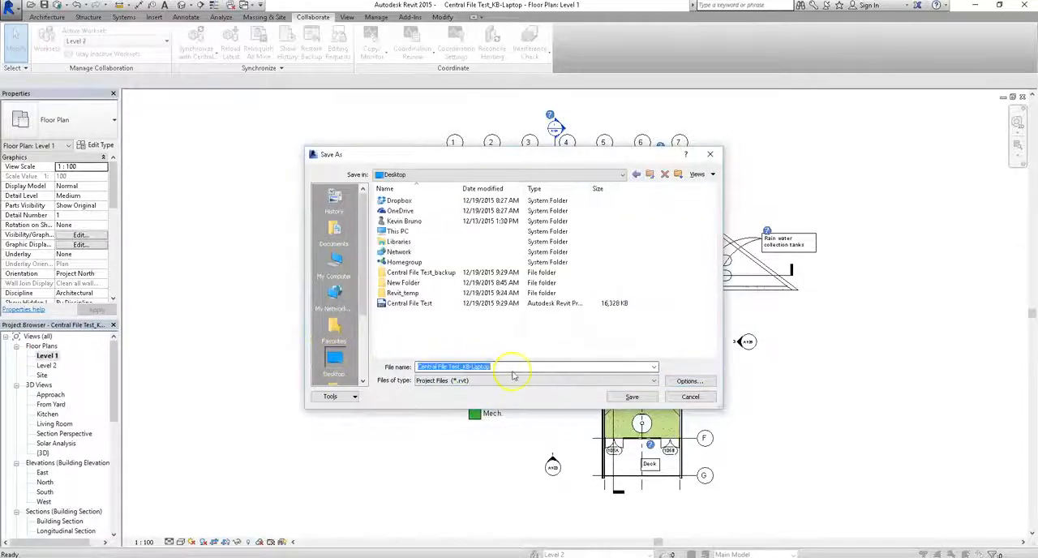
# Name the new central file 'Recovery' and save it to the Desktop
pyautogui.write('Recover')
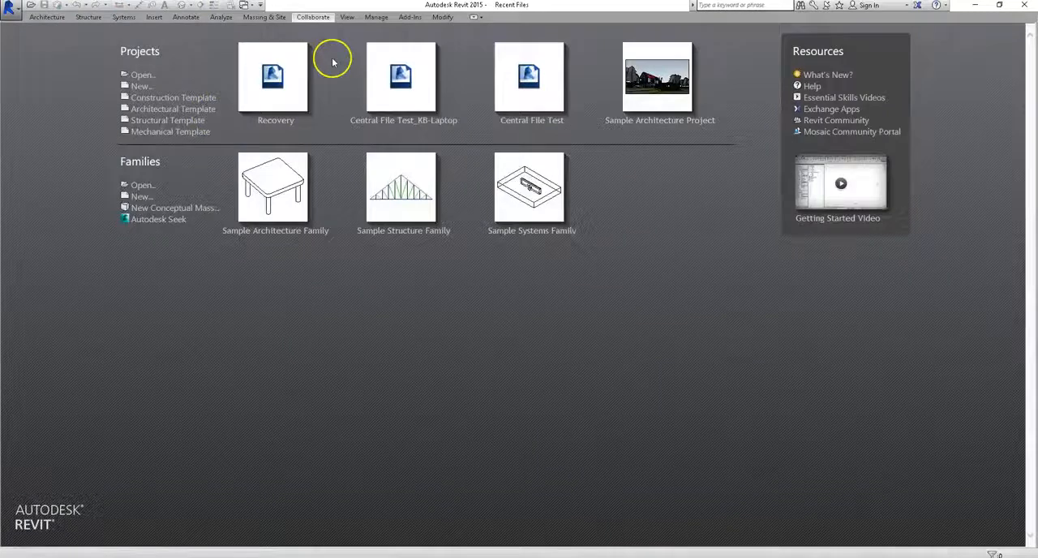
pyautogui.moveTo(334, 62)
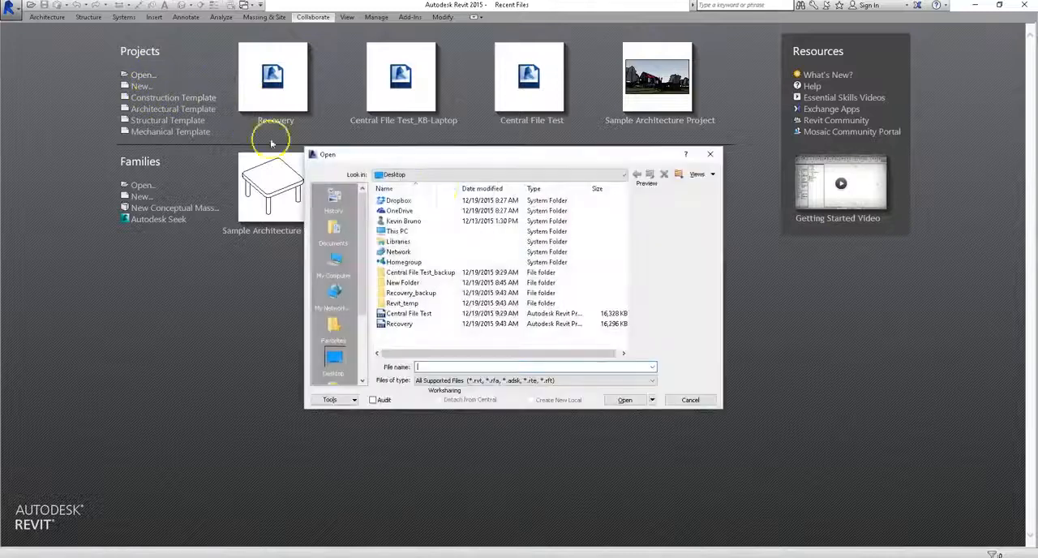
# Select Recovery on the Desktop for opening with Create New Local checked
pyautogui.click(399, 324)
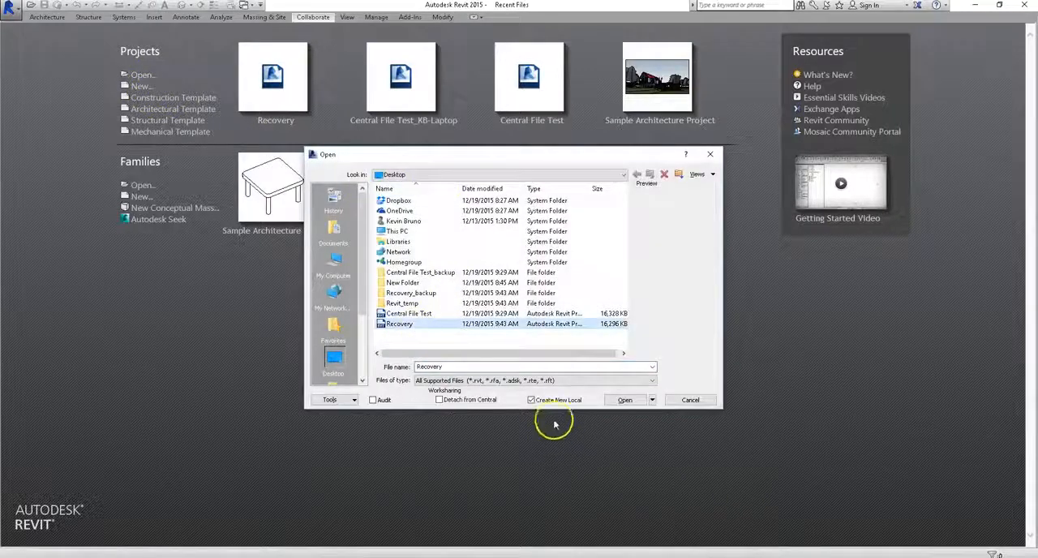
pyautogui.moveTo(395, 323)
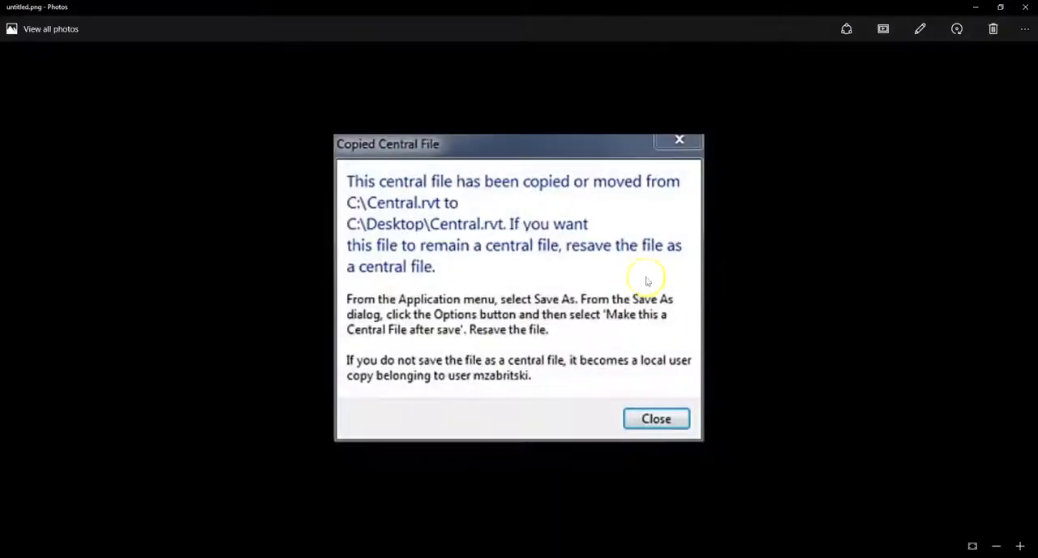
pyautogui.moveTo(413, 143)
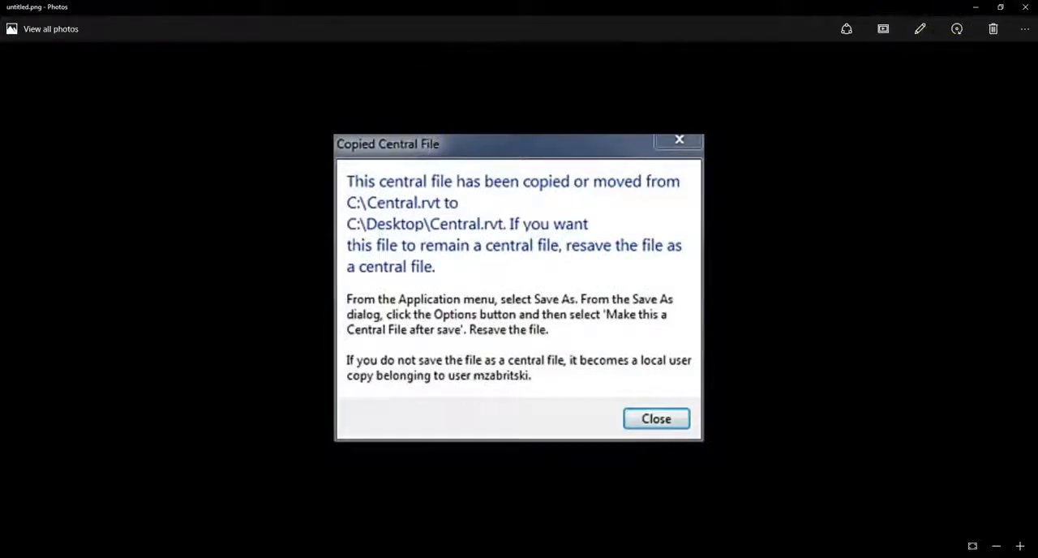
pyautogui.moveTo(973, 8)
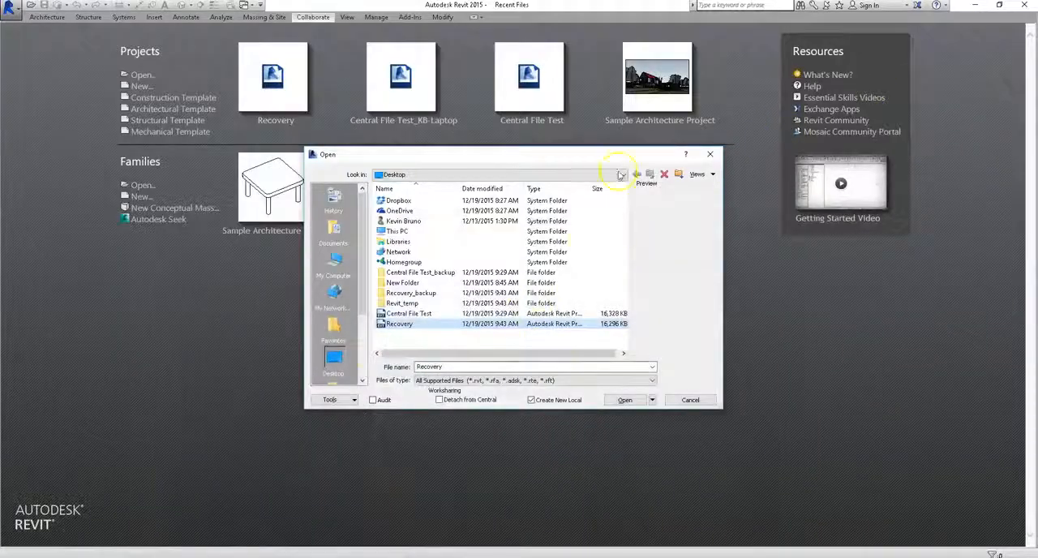
pyautogui.moveTo(691, 400)
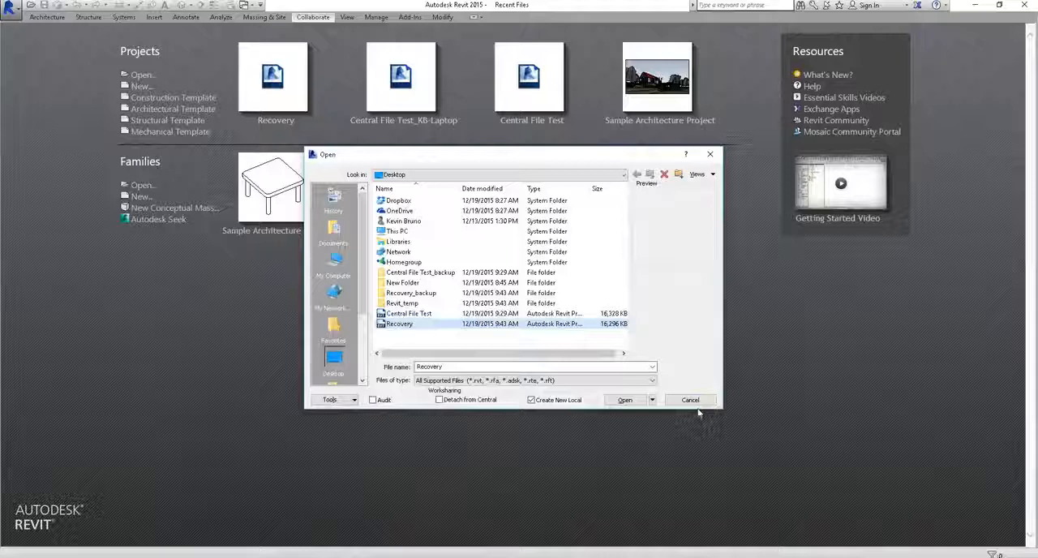
pyautogui.moveTo(409, 538)
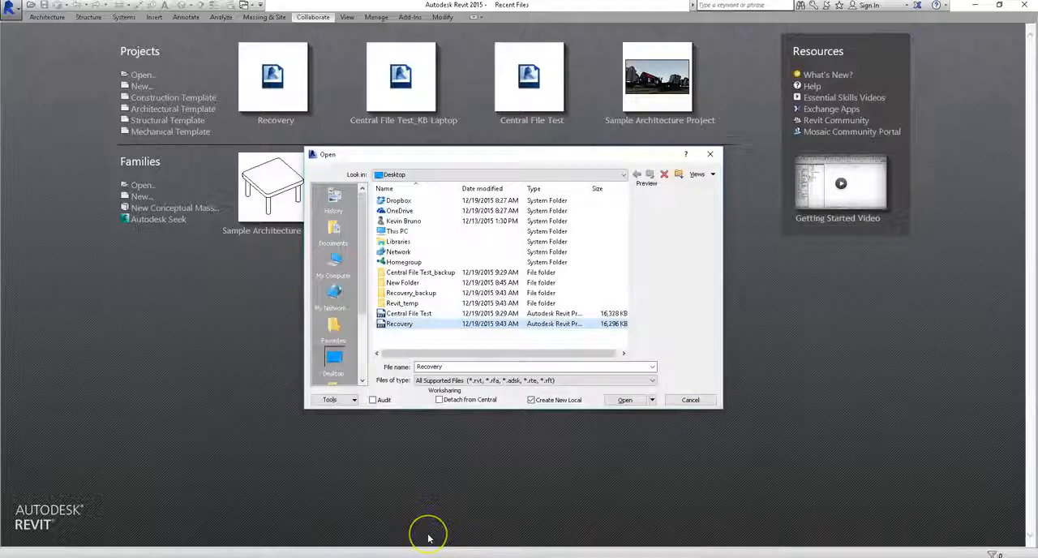